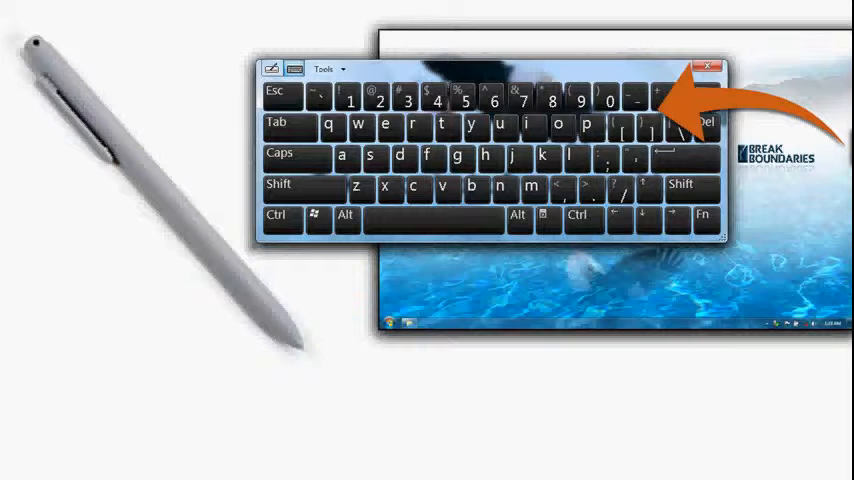
Step: Launch Reach from the Windows 7 Start menu program list
left_click(704, 66)
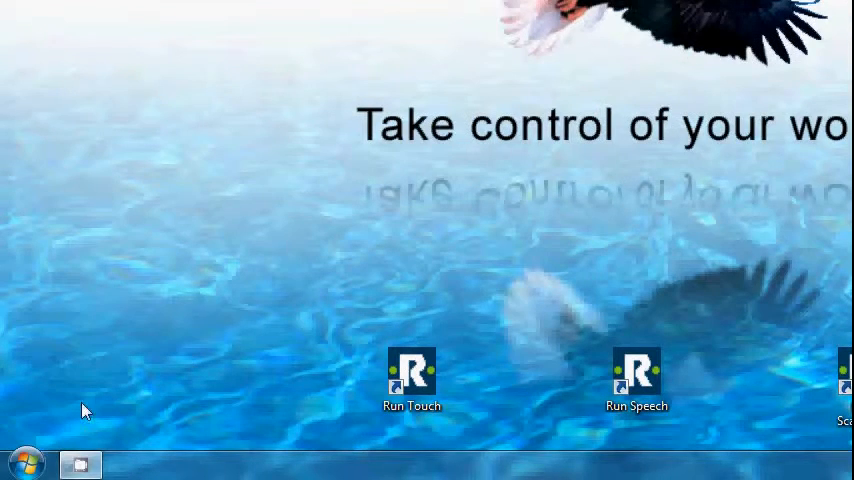
left_click(25, 463)
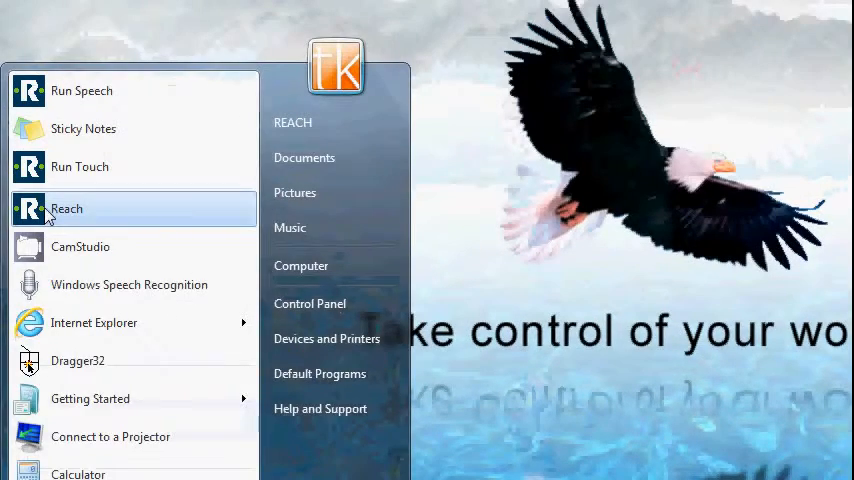
left_click(66, 208)
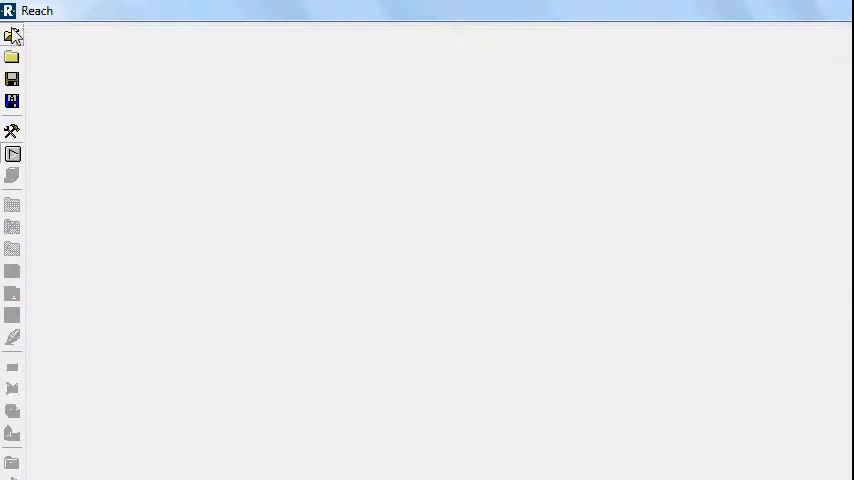
Step: Open Touch.dat from C:\Program Files (x86)\Reach\menus
left_click(12, 56)
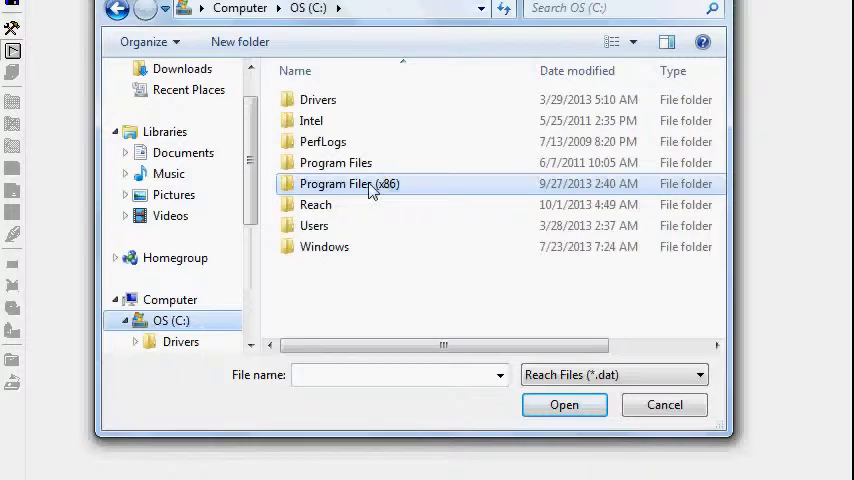
double_click(349, 183)
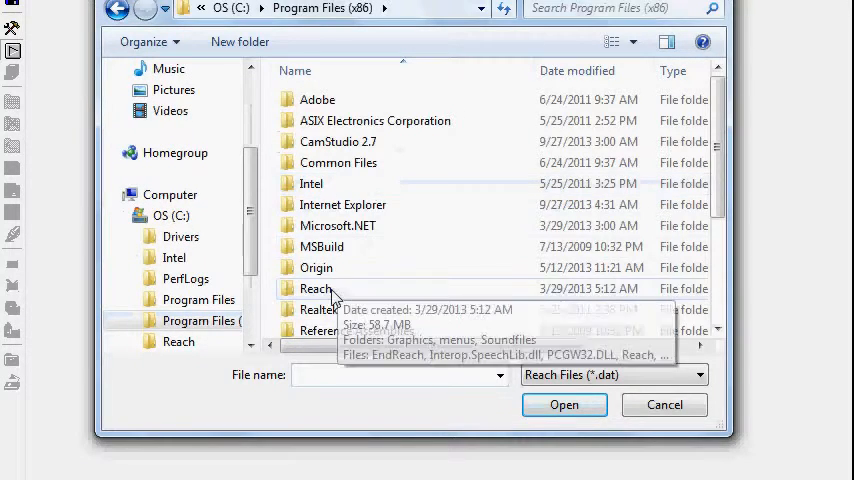
double_click(316, 289)
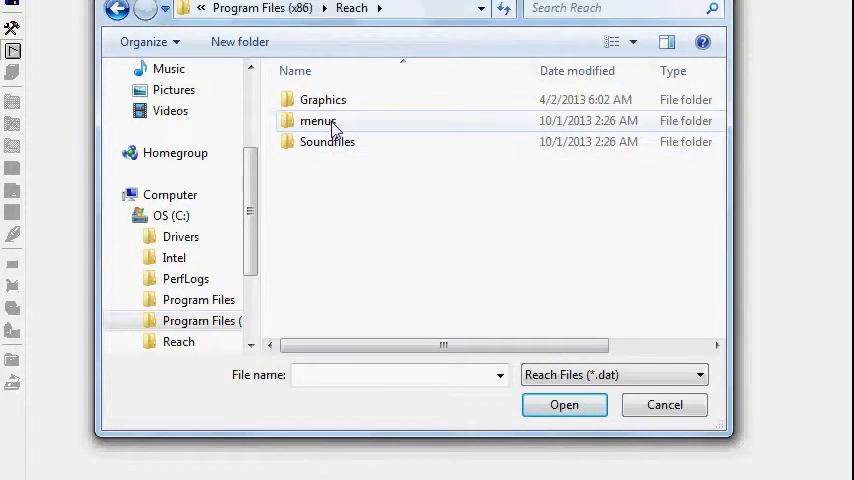
double_click(318, 120)
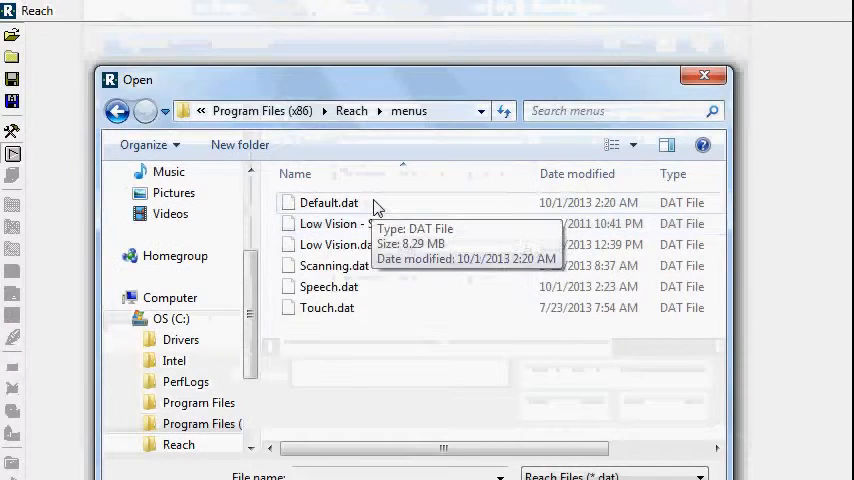
mouse_move(378, 223)
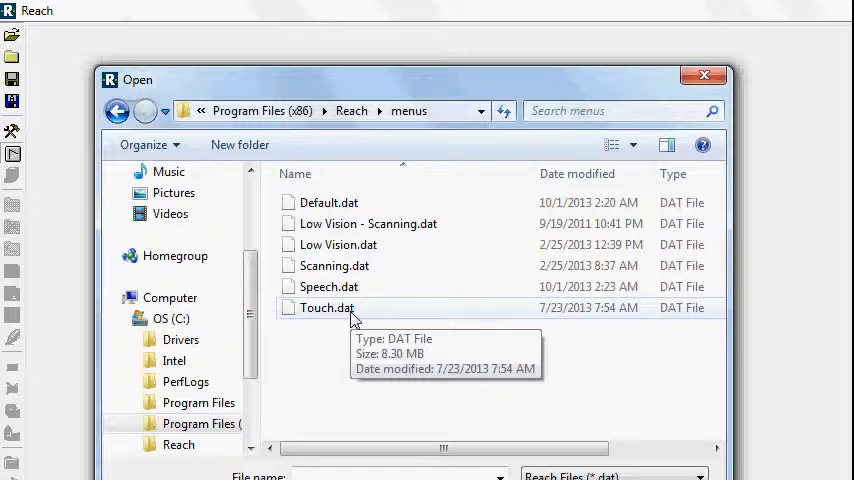
double_click(326, 307)
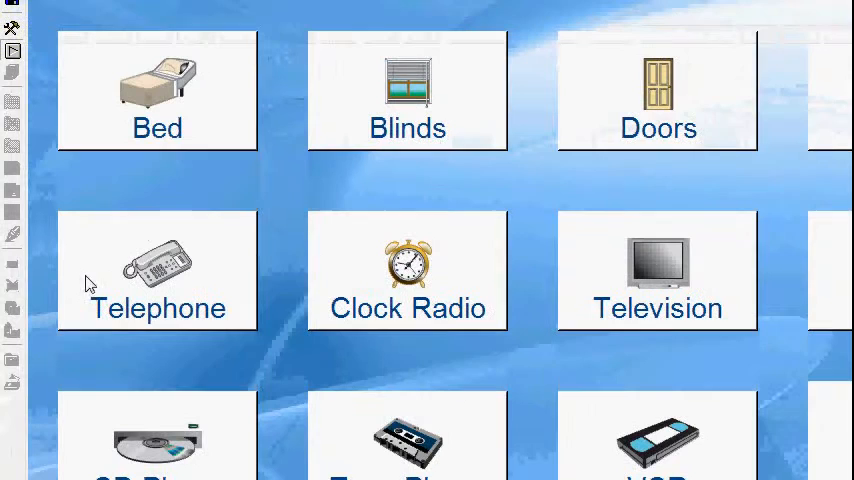
mouse_move(155, 135)
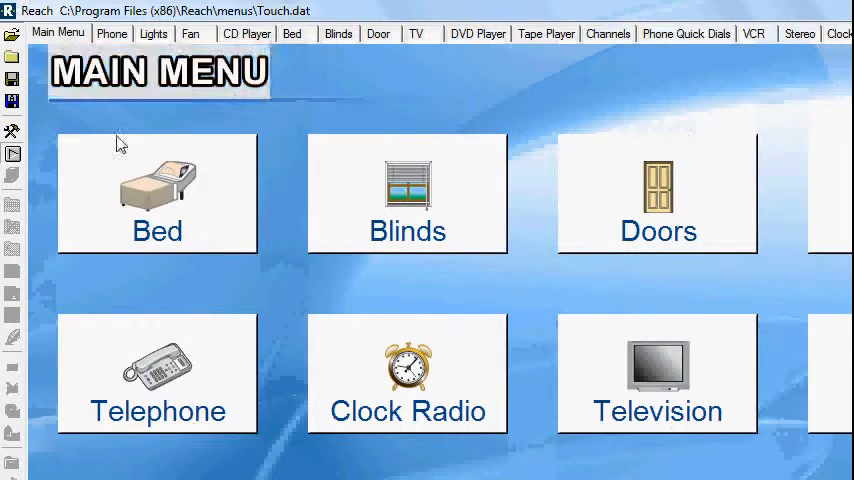
Step: Switch to the Bed tab showing Raise Head and Raise Foot buttons
left_click(291, 33)
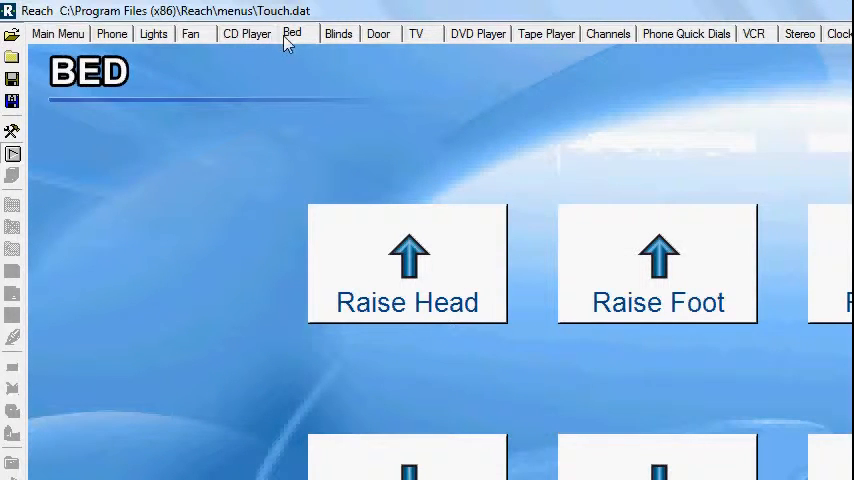
mouse_move(303, 65)
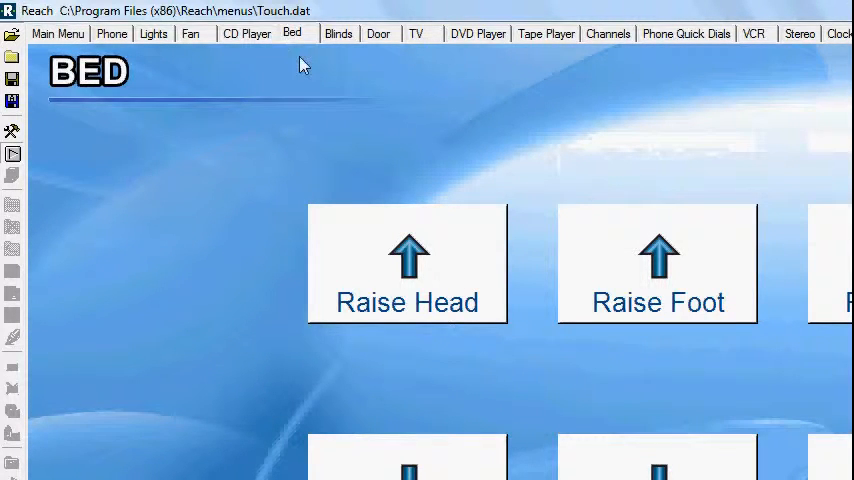